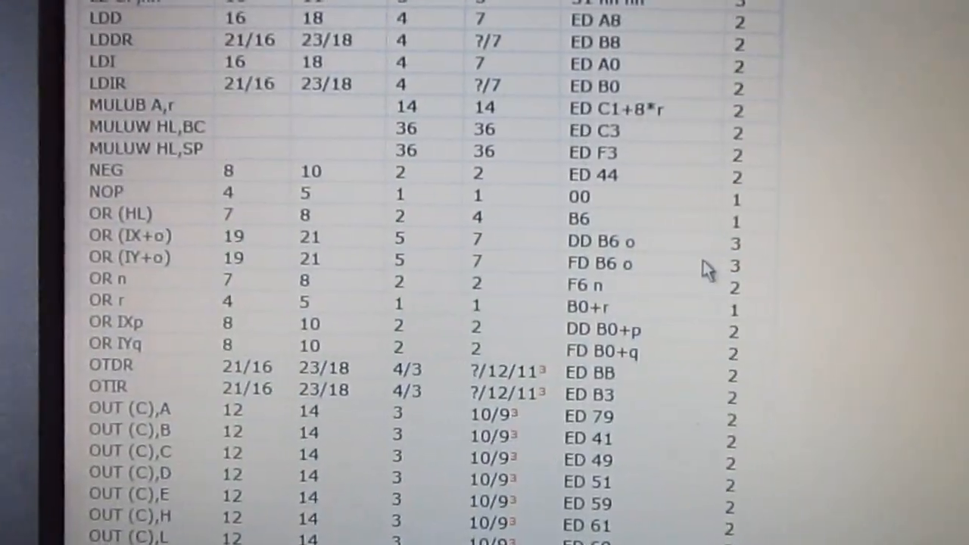
scroll("down", 3)
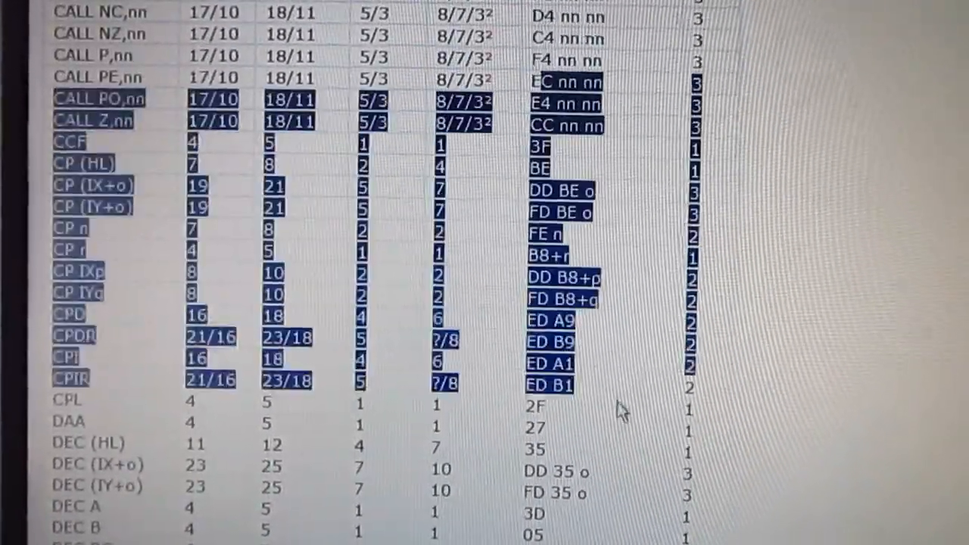
scroll("down", 3)
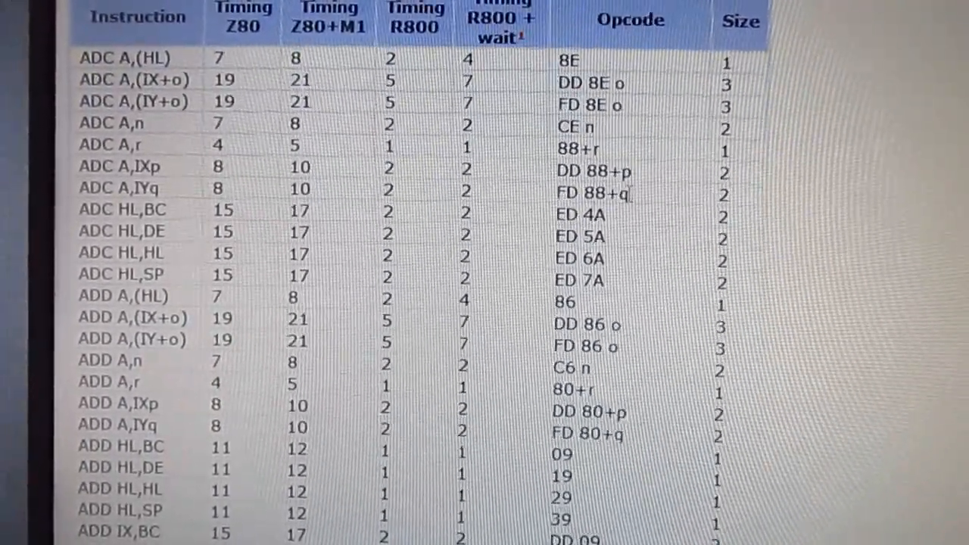
scroll("down", 3)
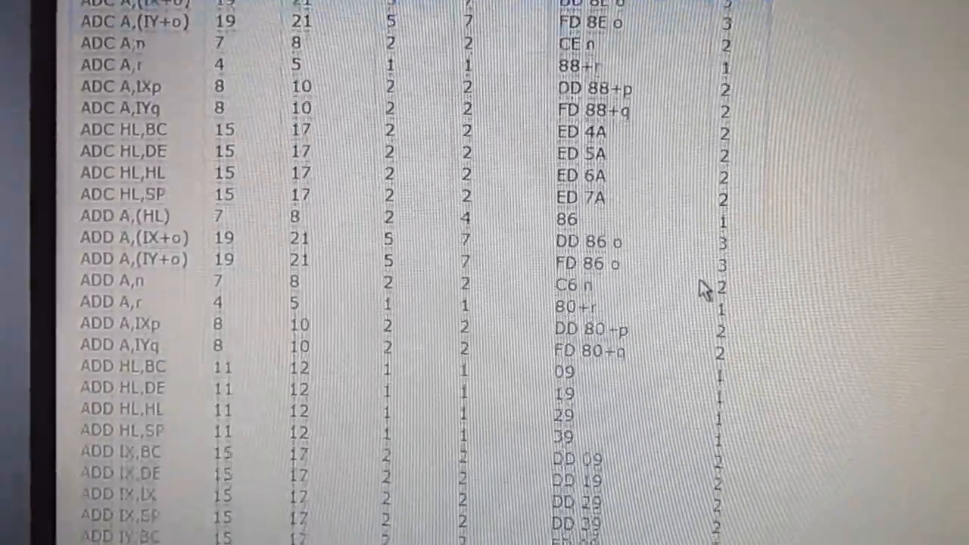
scroll("down", 3)
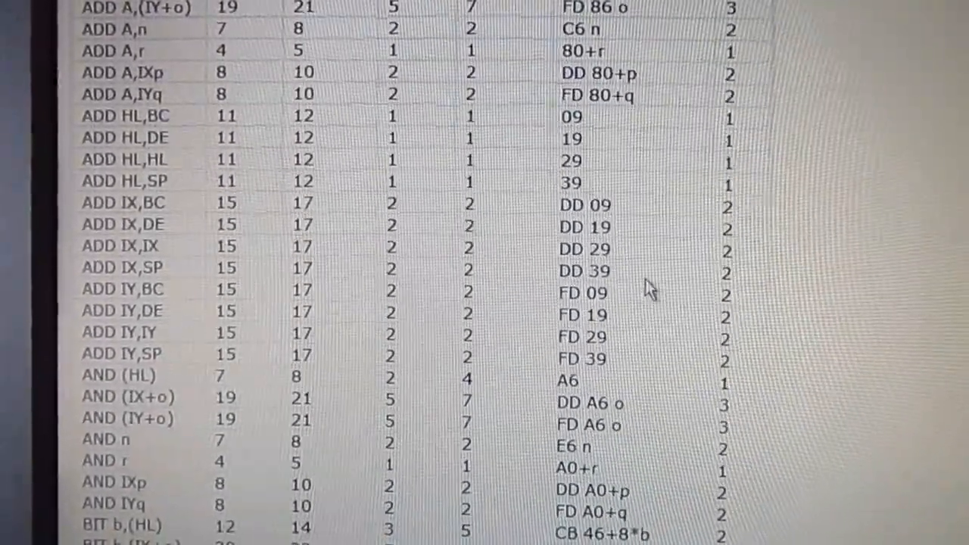
scroll("down", 3)
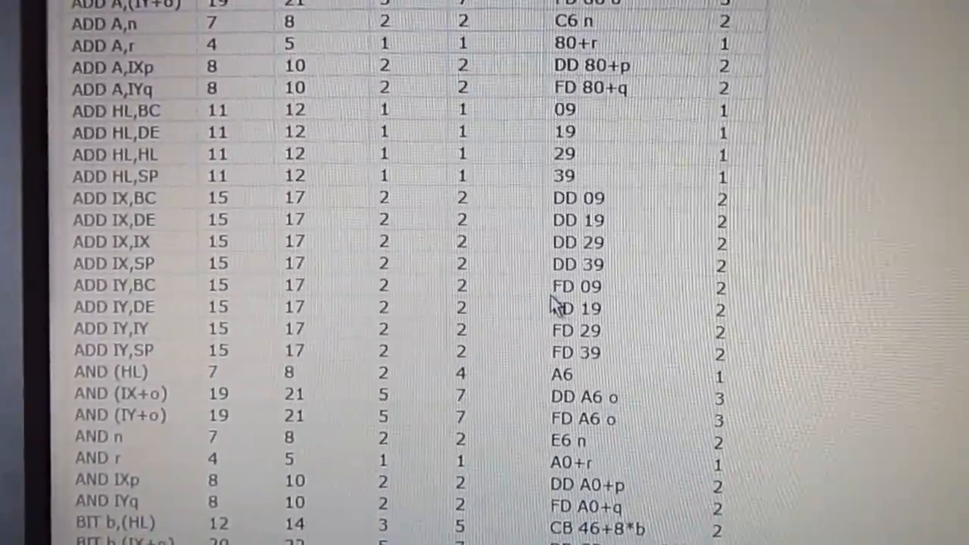